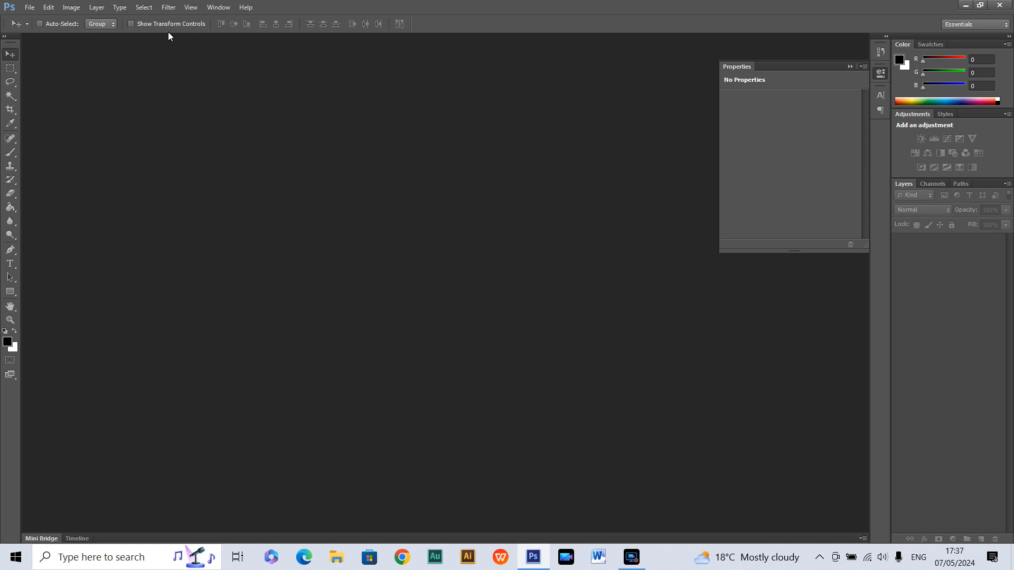
{"action": "mouse_move", "coordinate": [141, 132]}
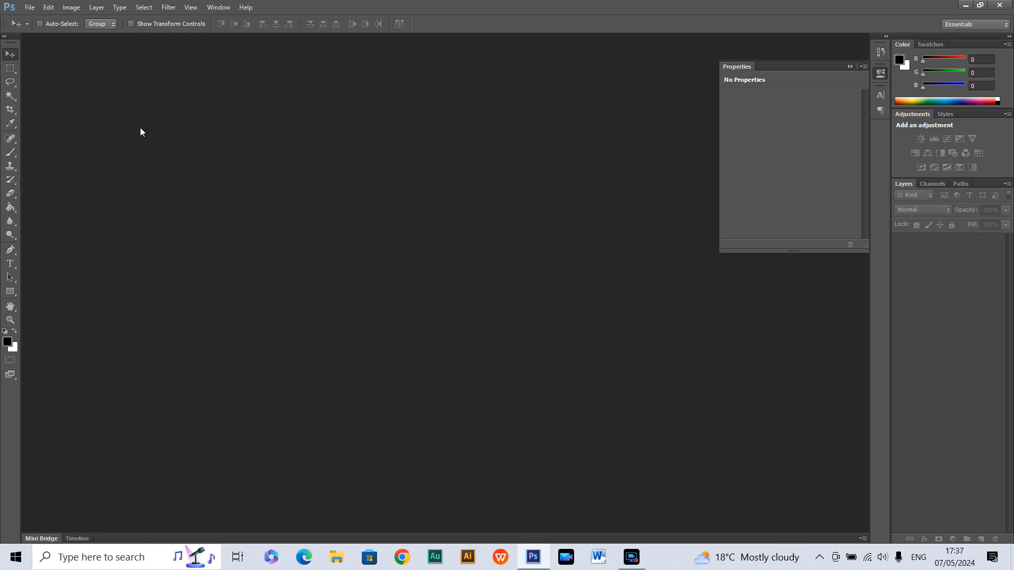
{"action": "mouse_move", "coordinate": [117, 102]}
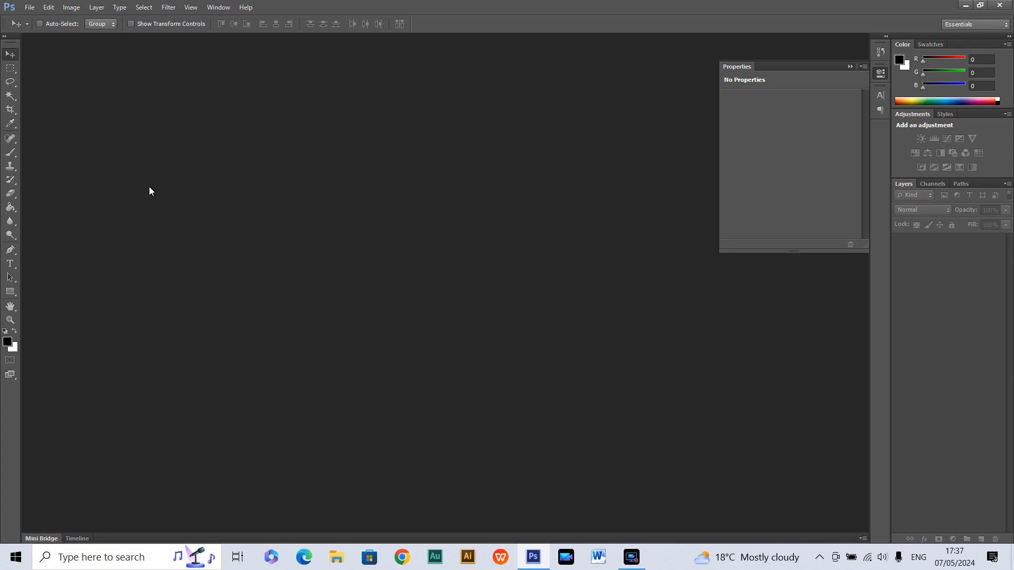
{"action": "mouse_move", "coordinate": [177, 208]}
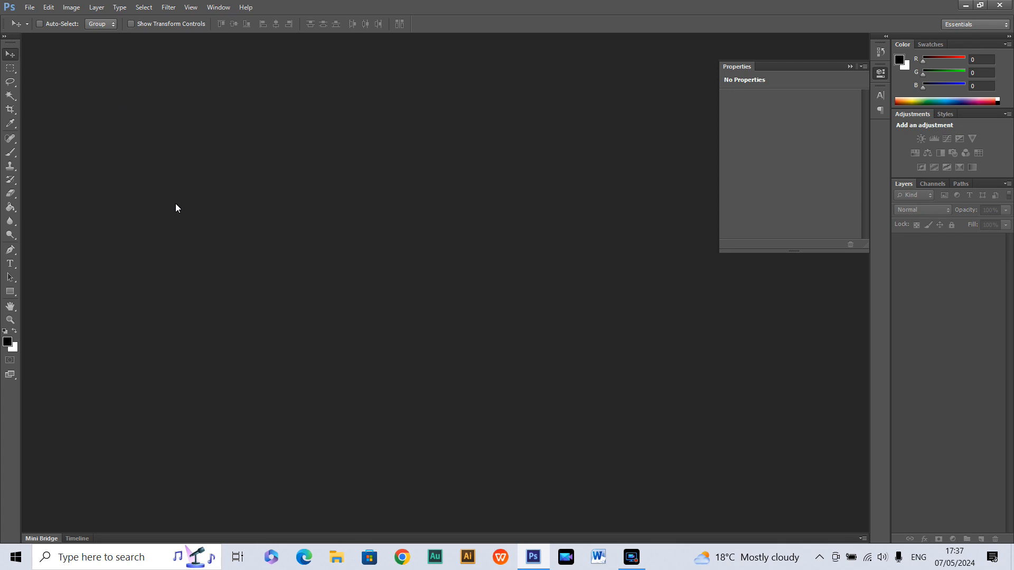
{"action": "mouse_move", "coordinate": [195, 233]}
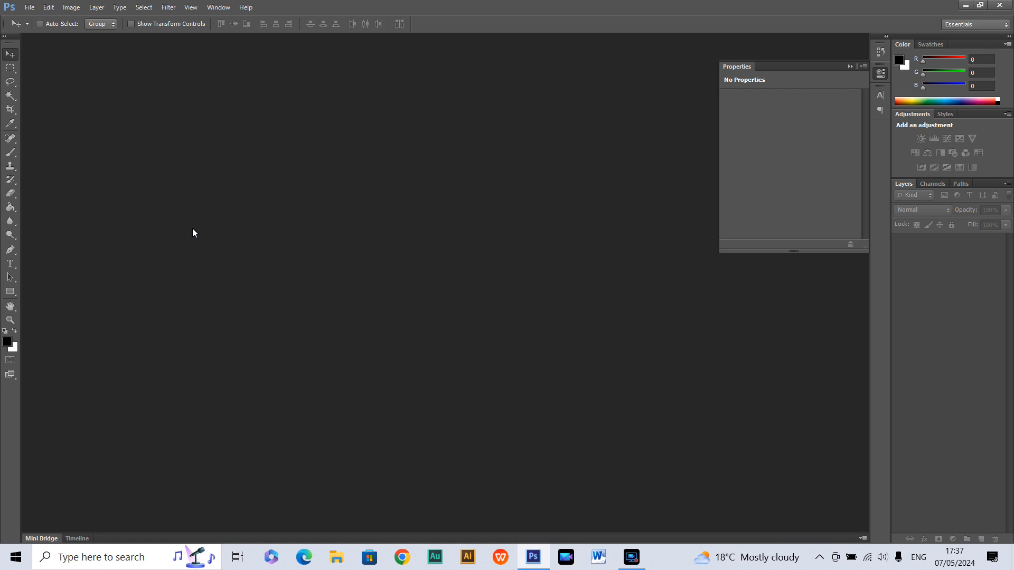
{"action": "mouse_move", "coordinate": [197, 235]}
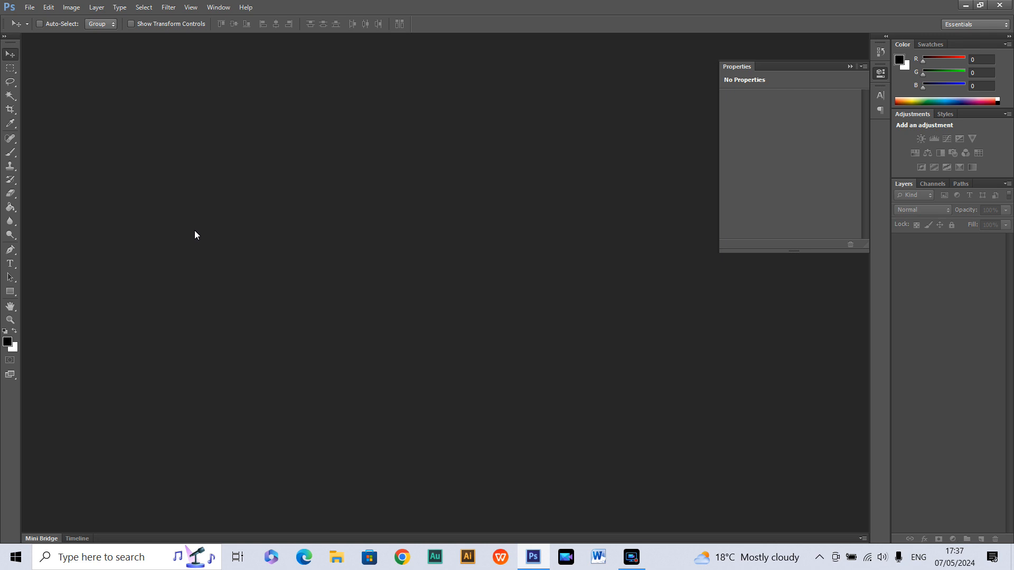
Open the bridal portrait image 'edit it.jpg' from the Desktop folder
{"action": "left_click", "coordinate": [30, 7]}
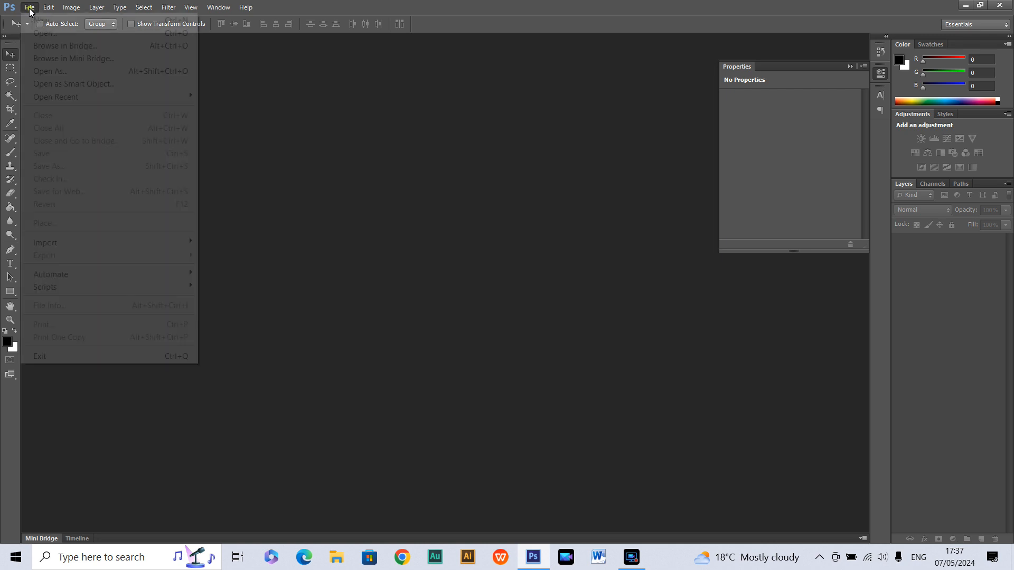
{"action": "left_click", "coordinate": [46, 32]}
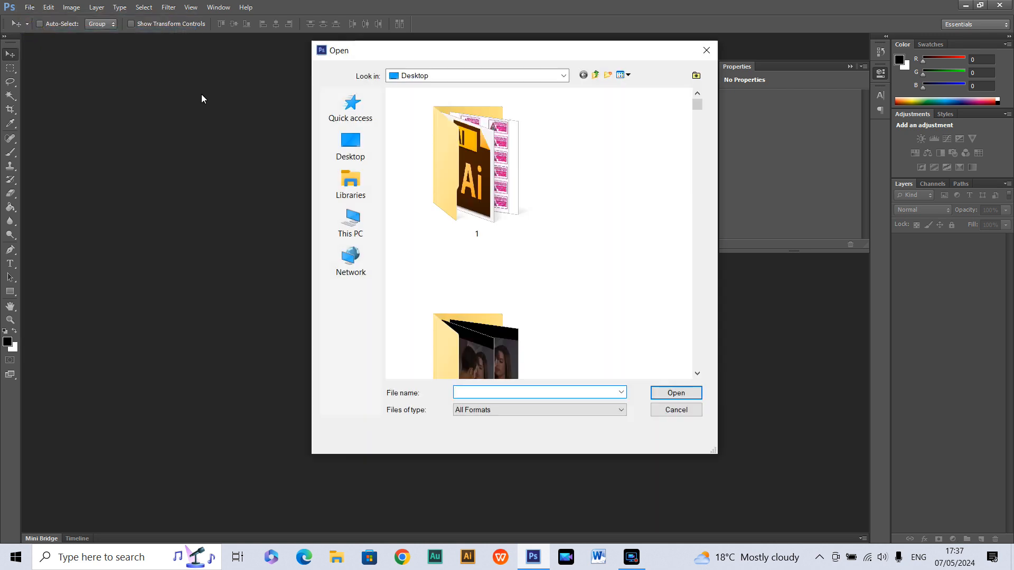
{"action": "scroll", "scroll_direction": "down", "scroll_amount": 3}
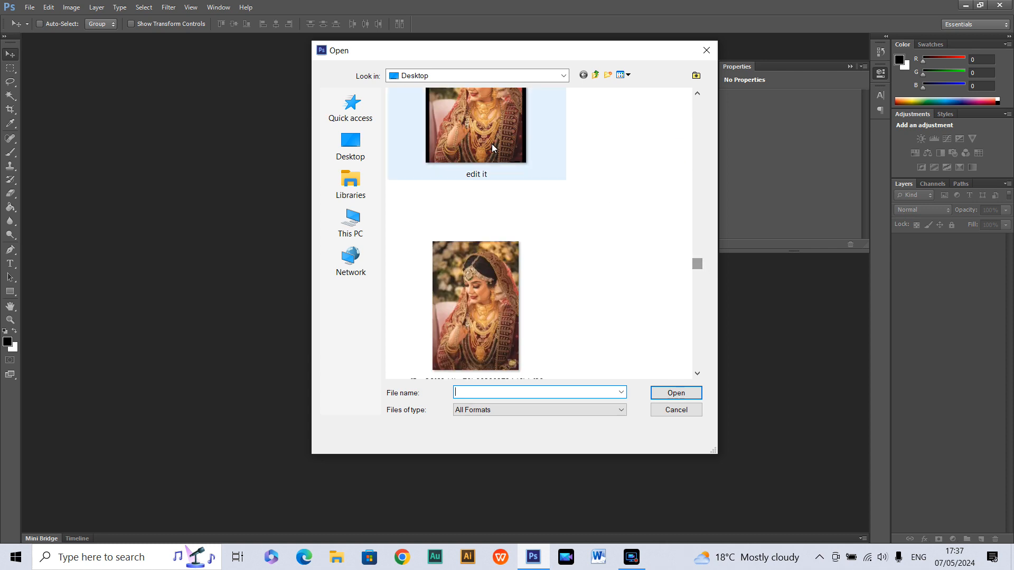
{"action": "left_click", "coordinate": [674, 410]}
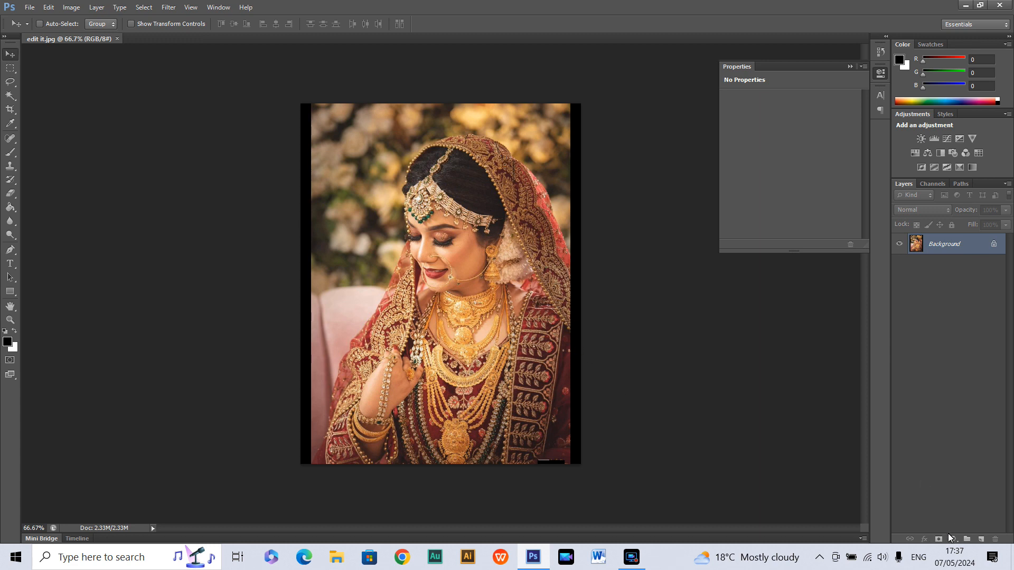
{"action": "mouse_move", "coordinate": [954, 539]}
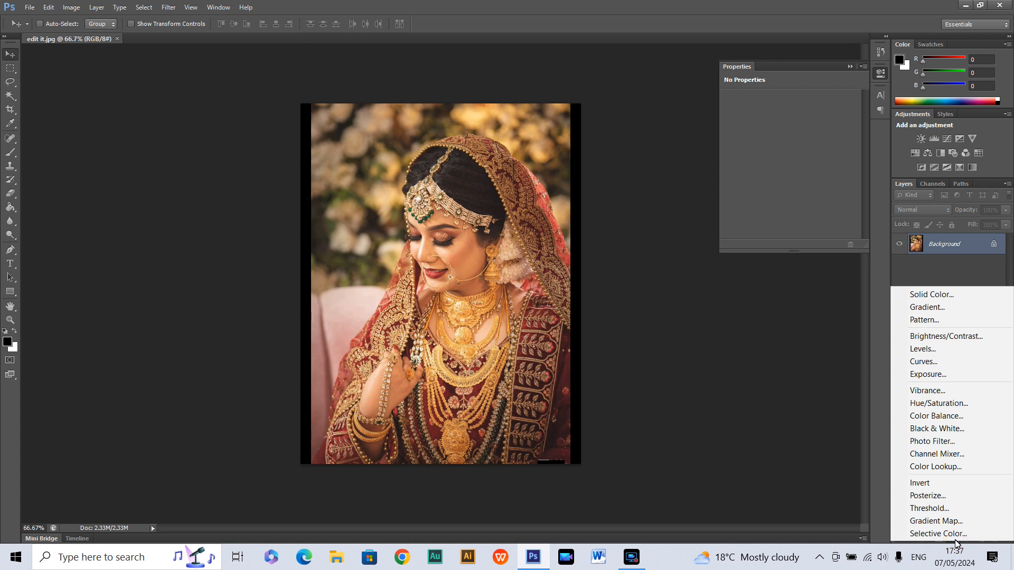
{"action": "mouse_move", "coordinate": [937, 427]}
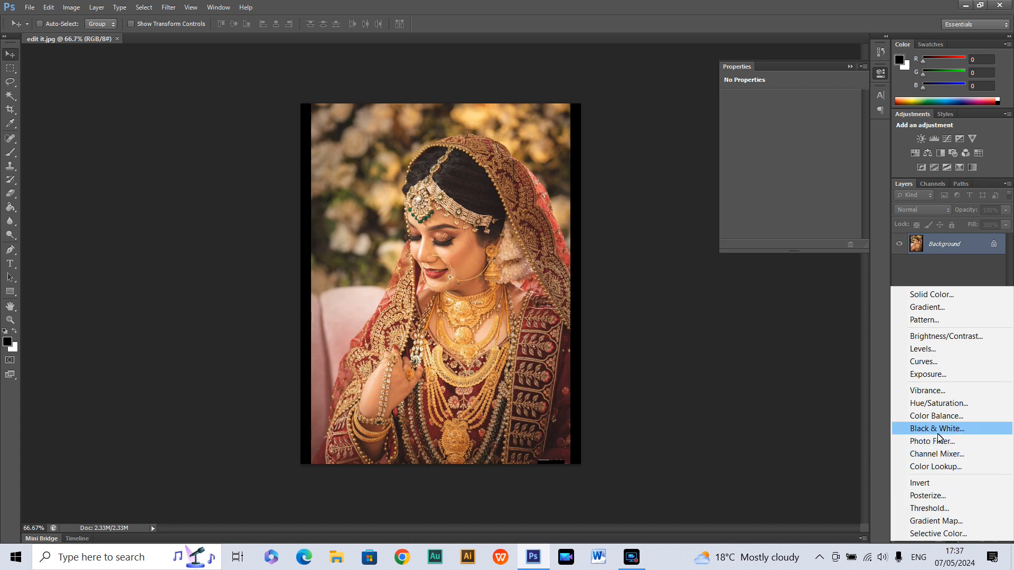
Add a Black & White adjustment layer above the Background layer
{"action": "left_click", "coordinate": [935, 428]}
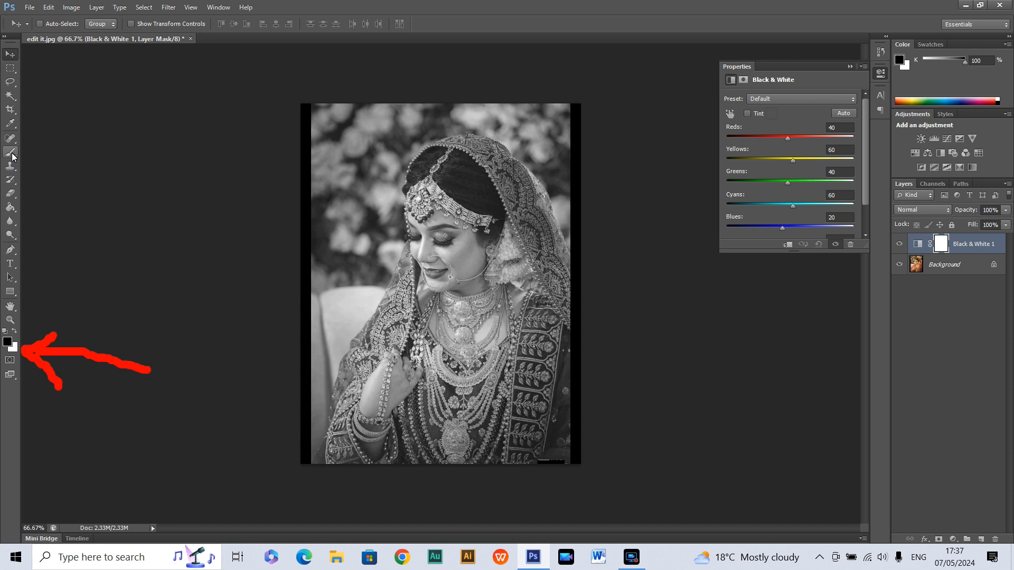
Select the Brush tool with a soft round tip and adjust its size with ] and [
{"action": "left_click", "coordinate": [10, 138]}
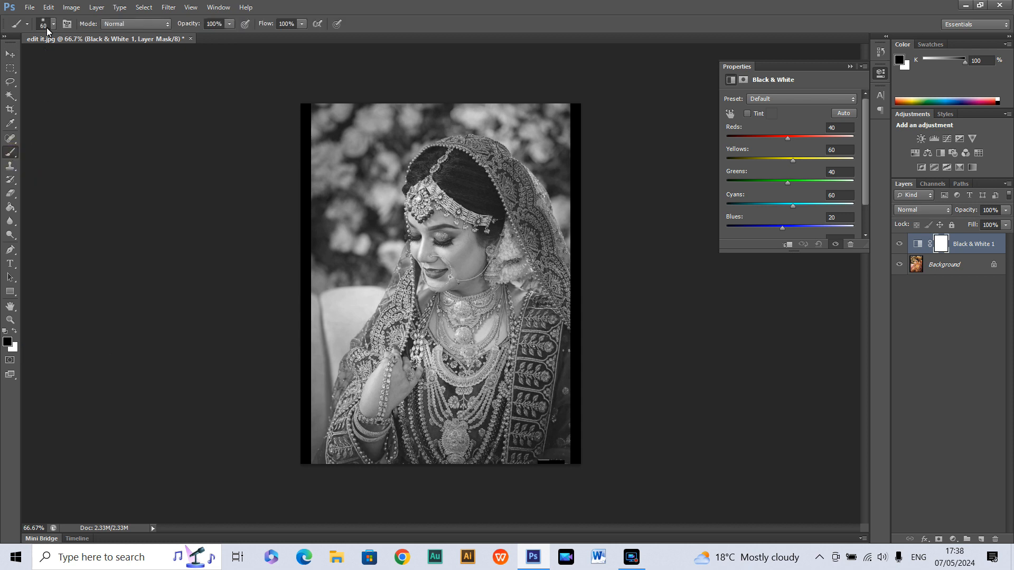
{"action": "left_click", "coordinate": [52, 25]}
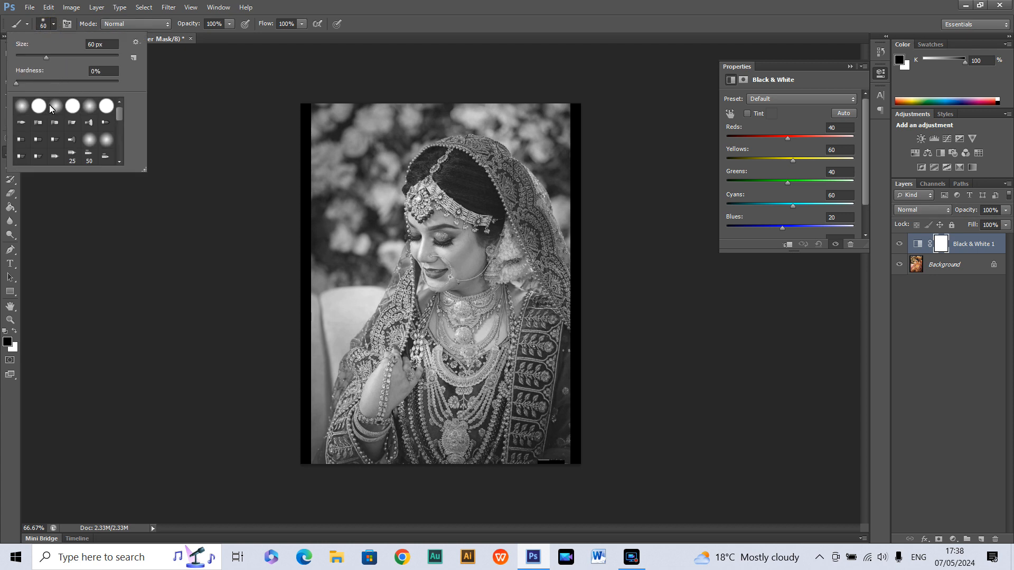
{"action": "left_click", "coordinate": [22, 105]}
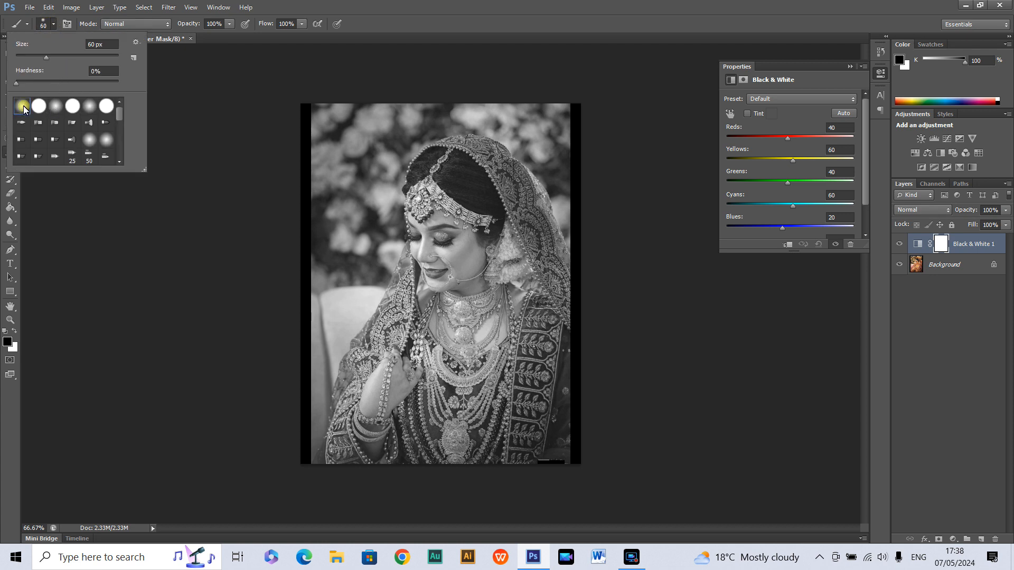
{"action": "left_click", "coordinate": [425, 206]}
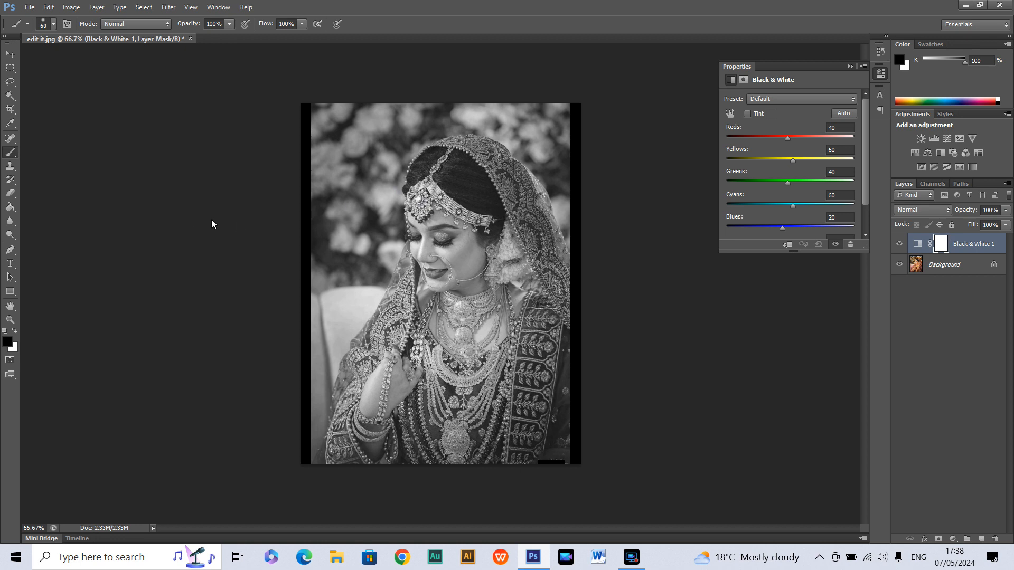
{"action": "key", "text": "]"}
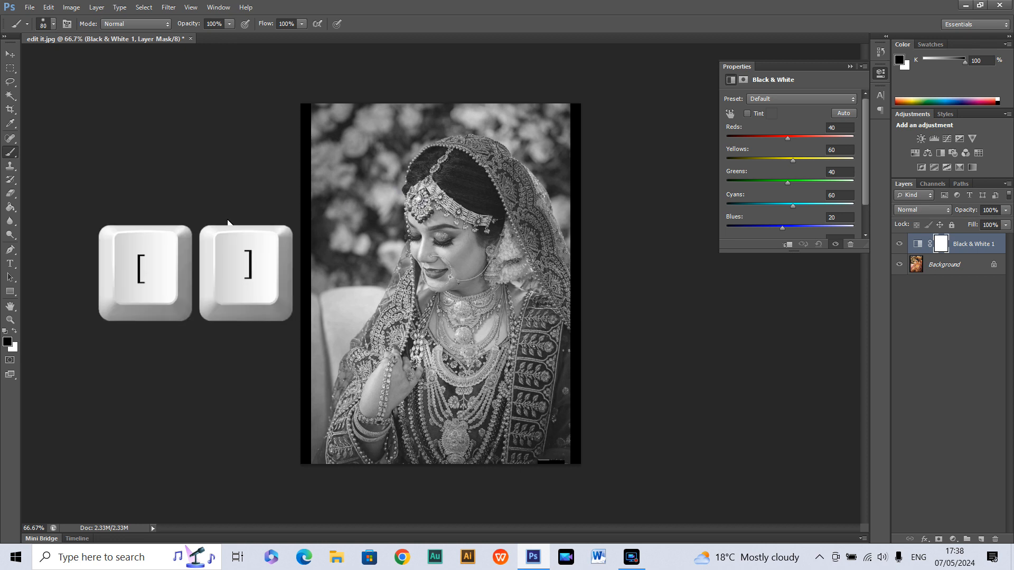
{"action": "key", "text": "]"}
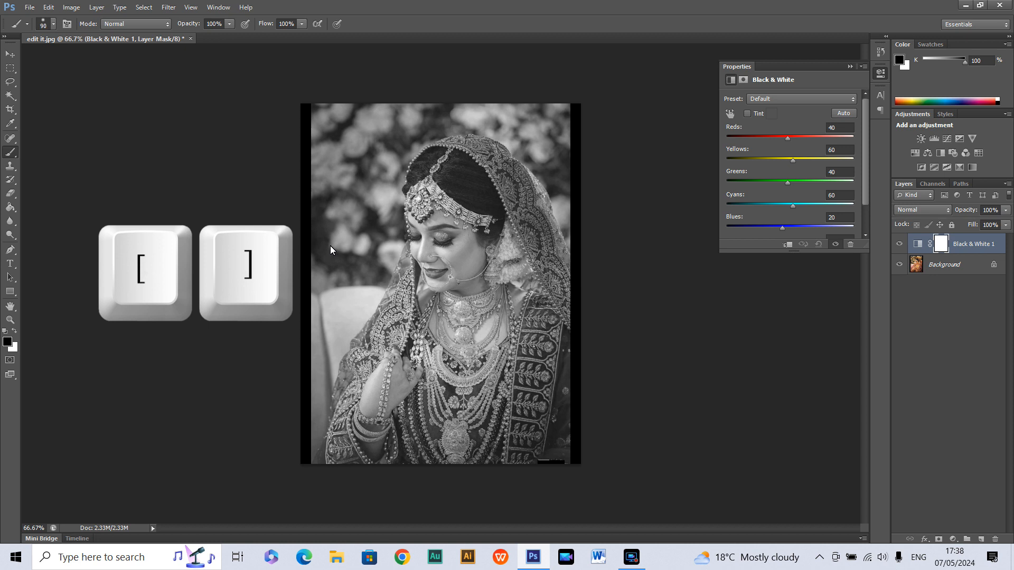
{"action": "key", "text": "["}
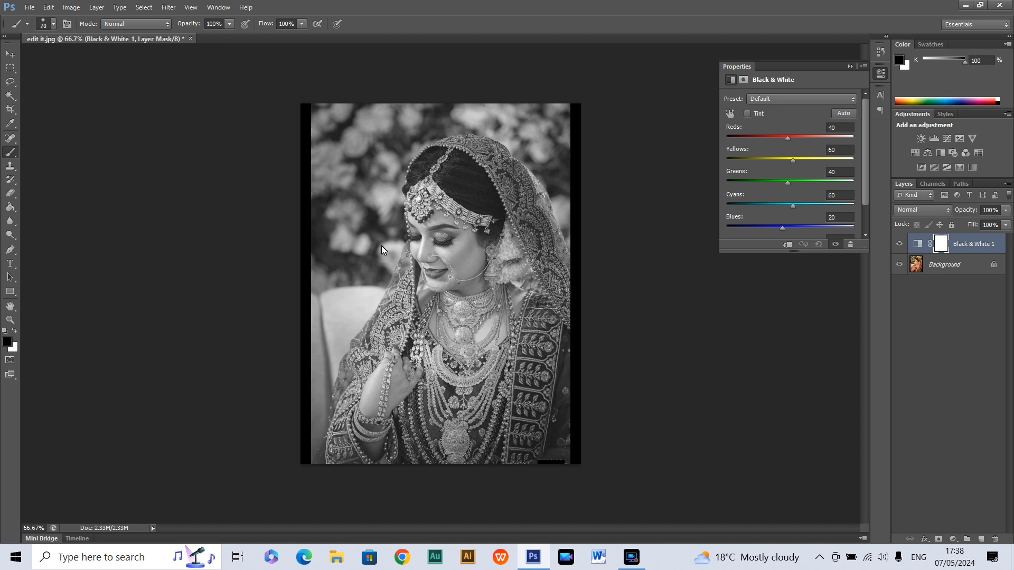
Paint black on the mask over the veil top, veil edge beside the face, and the bangles to restore their colour
{"action": "left_click", "coordinate": [503, 176]}
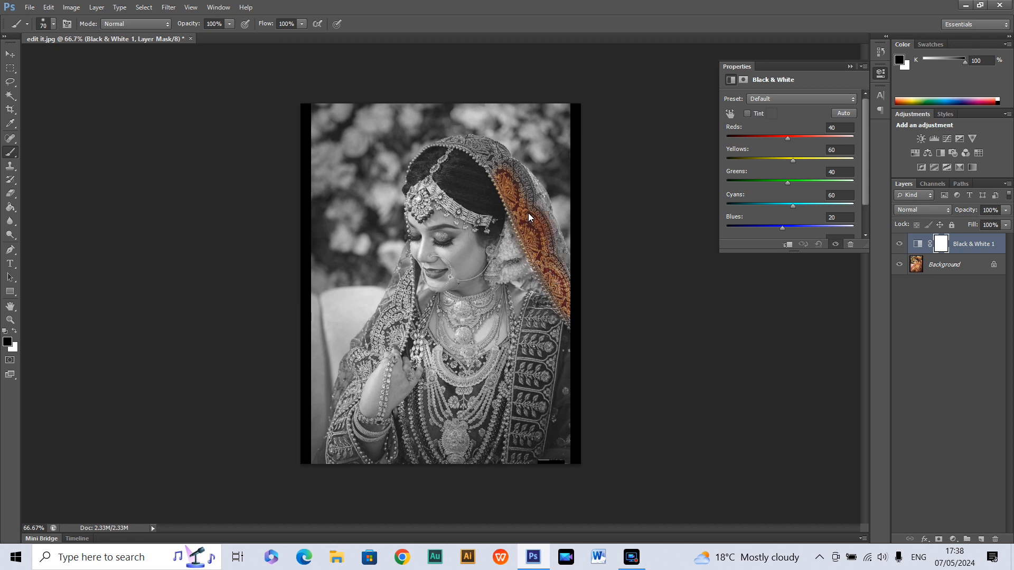
{"action": "mouse_move", "coordinate": [494, 162]}
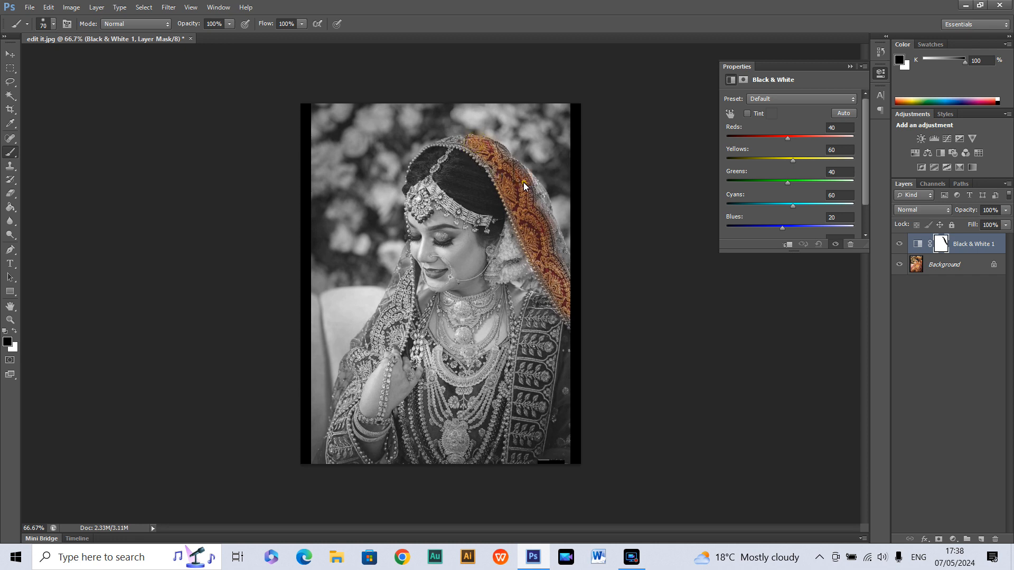
{"action": "left_click_drag", "start_coordinate": [524, 188], "coordinate": [553, 230]}
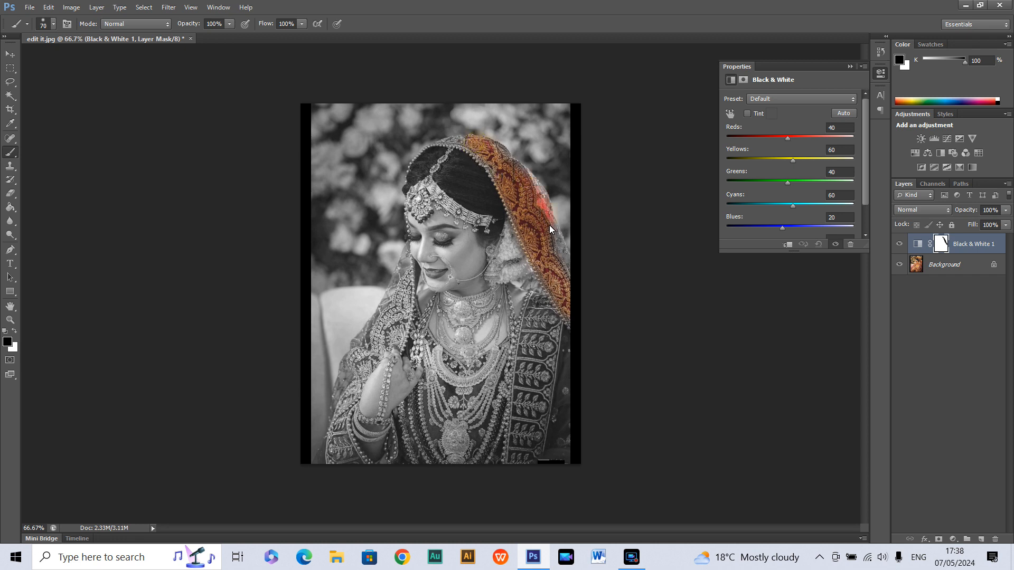
{"action": "left_click_drag", "start_coordinate": [549, 229], "coordinate": [433, 449]}
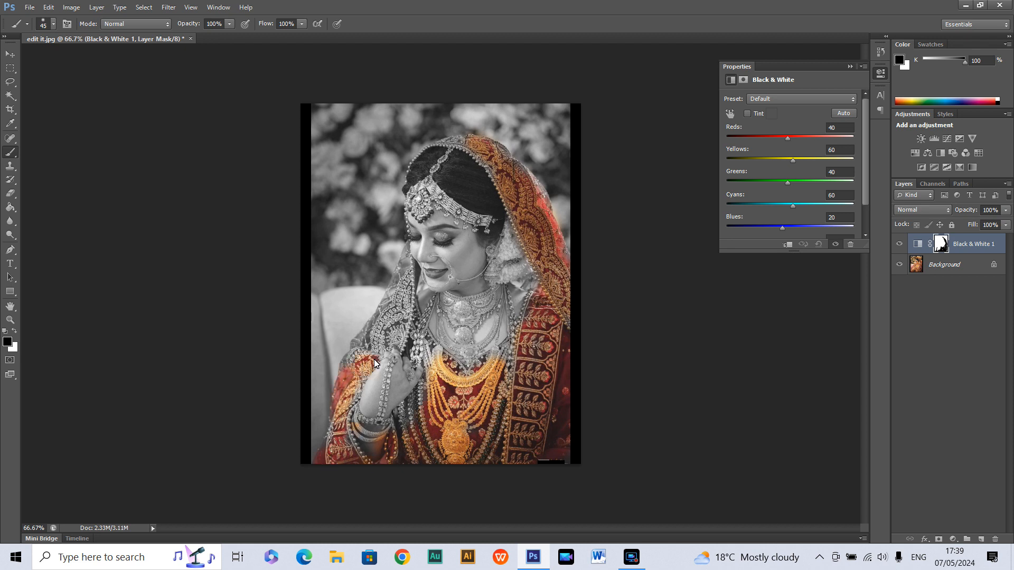
{"action": "left_click_drag", "start_coordinate": [378, 362], "coordinate": [386, 382]}
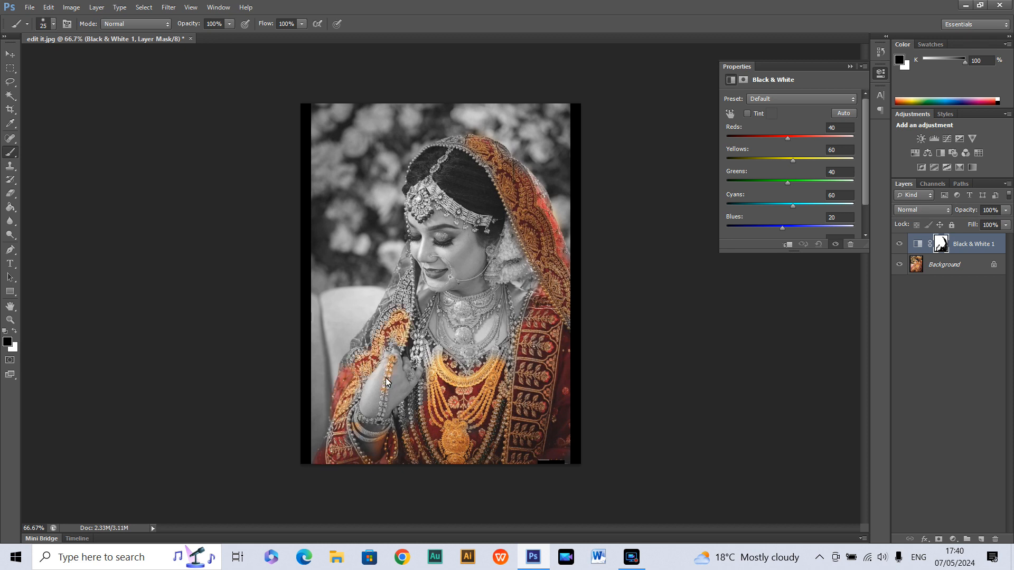
{"action": "left_click_drag", "start_coordinate": [385, 381], "coordinate": [358, 442]}
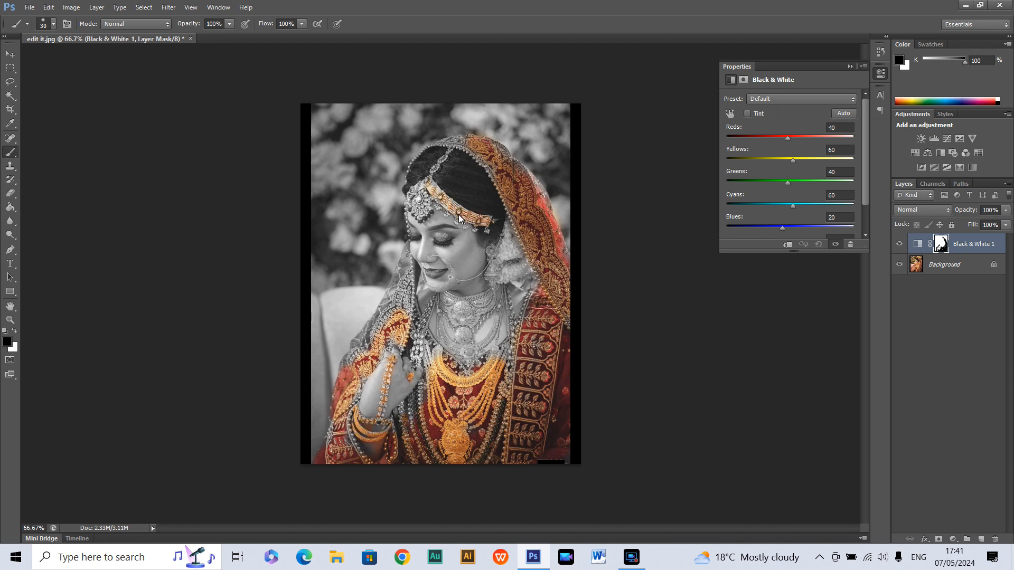
Undo a stray forehead stroke, then paint colour back into the choker and upper necklace
{"action": "left_click", "coordinate": [443, 216]}
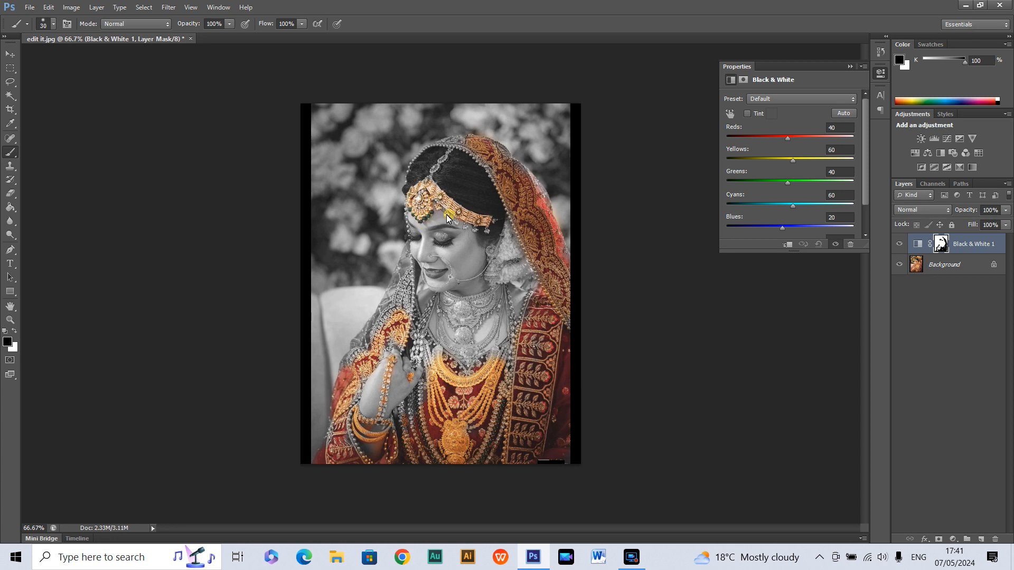
{"action": "key", "text": "ctrl+z"}
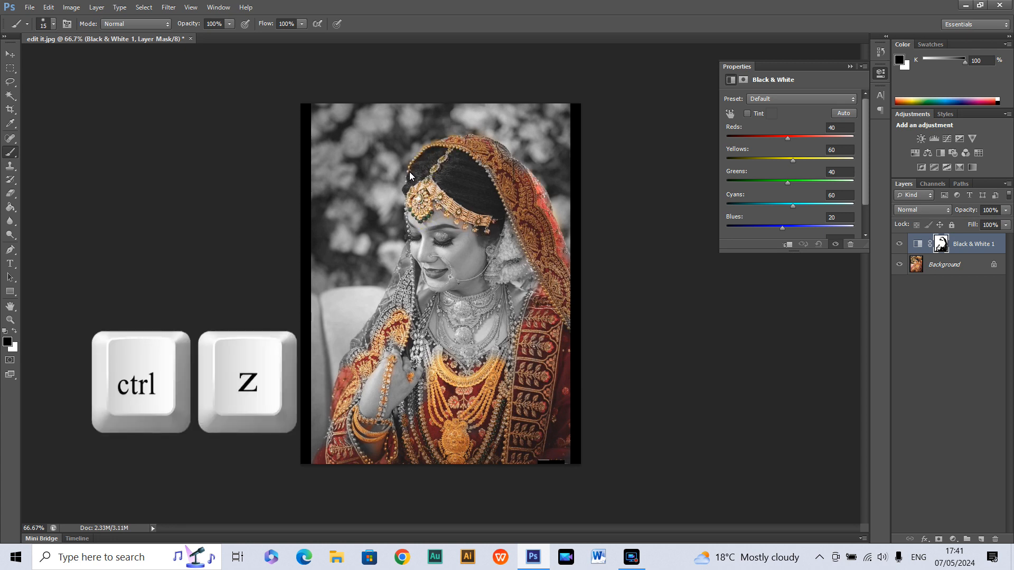
{"action": "key", "text": "ctrl+z"}
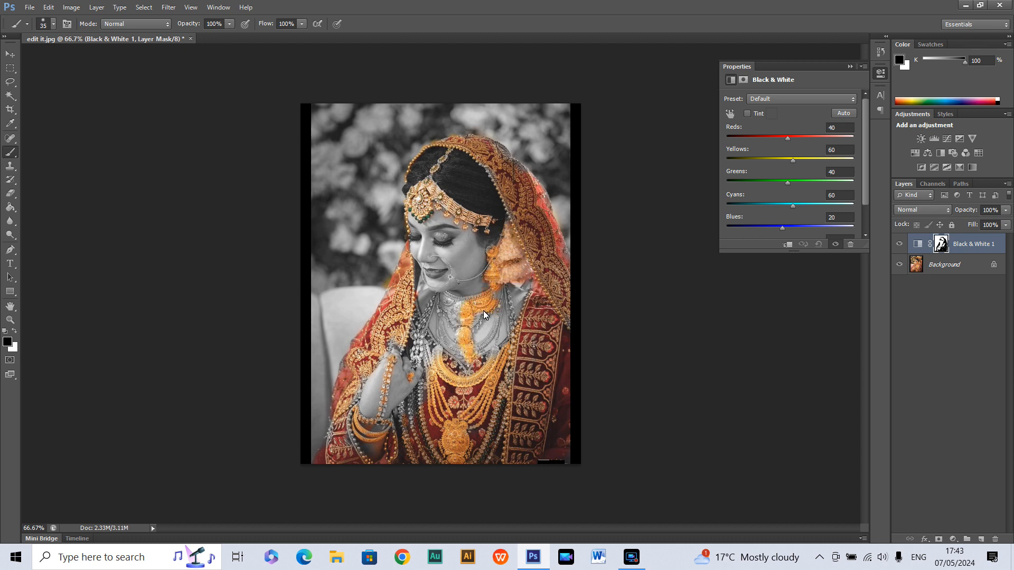
{"action": "left_click_drag", "start_coordinate": [485, 315], "coordinate": [472, 326]}
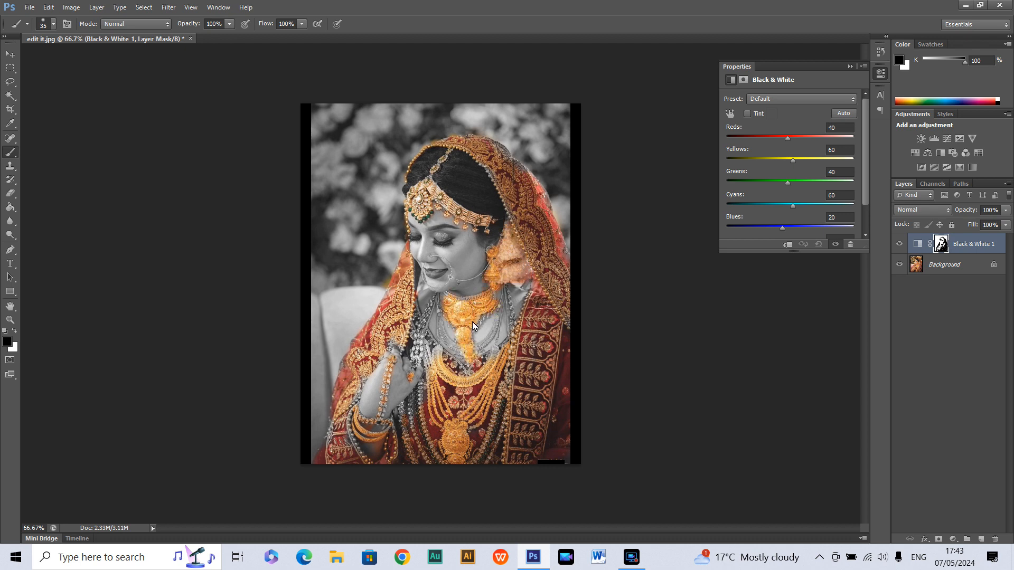
{"action": "left_click_drag", "start_coordinate": [472, 327], "coordinate": [479, 351]}
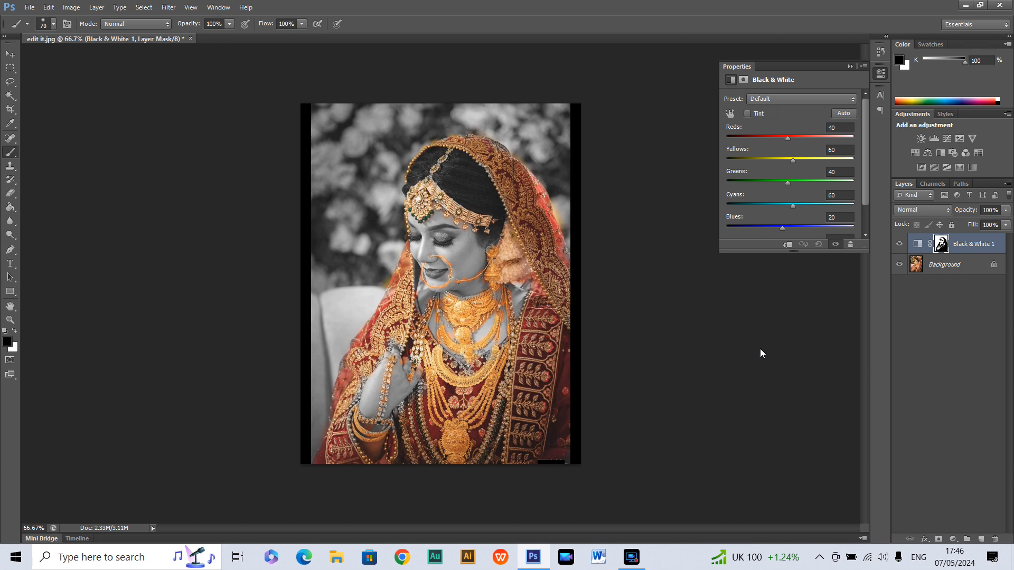
{"action": "mouse_move", "coordinate": [1001, 240]}
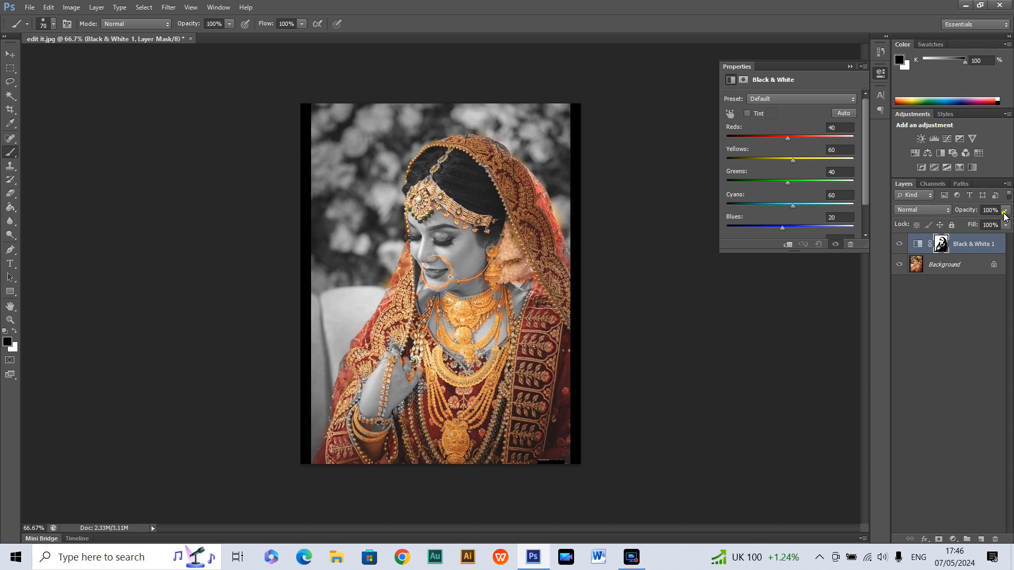
{"action": "left_click", "coordinate": [990, 211]}
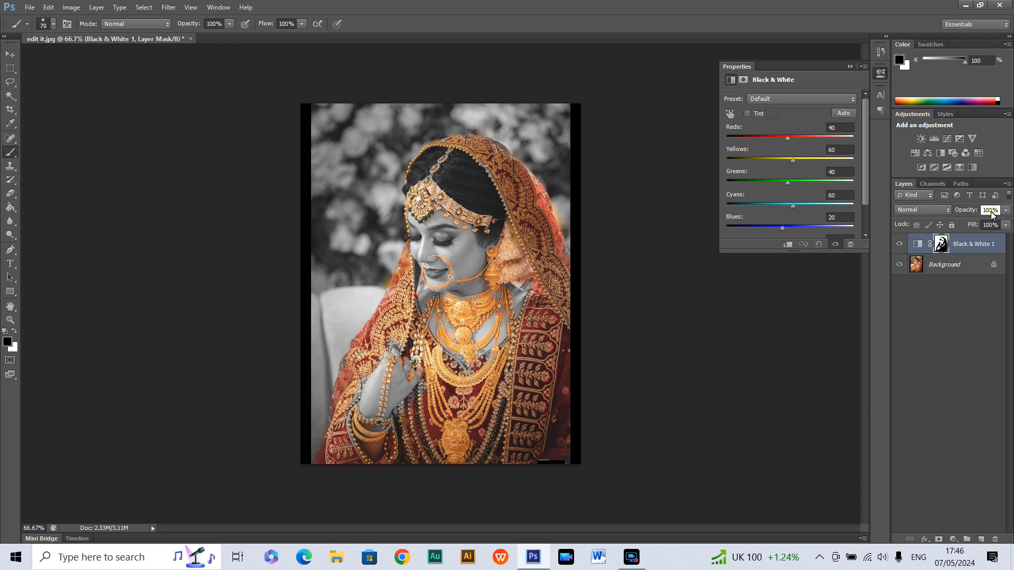